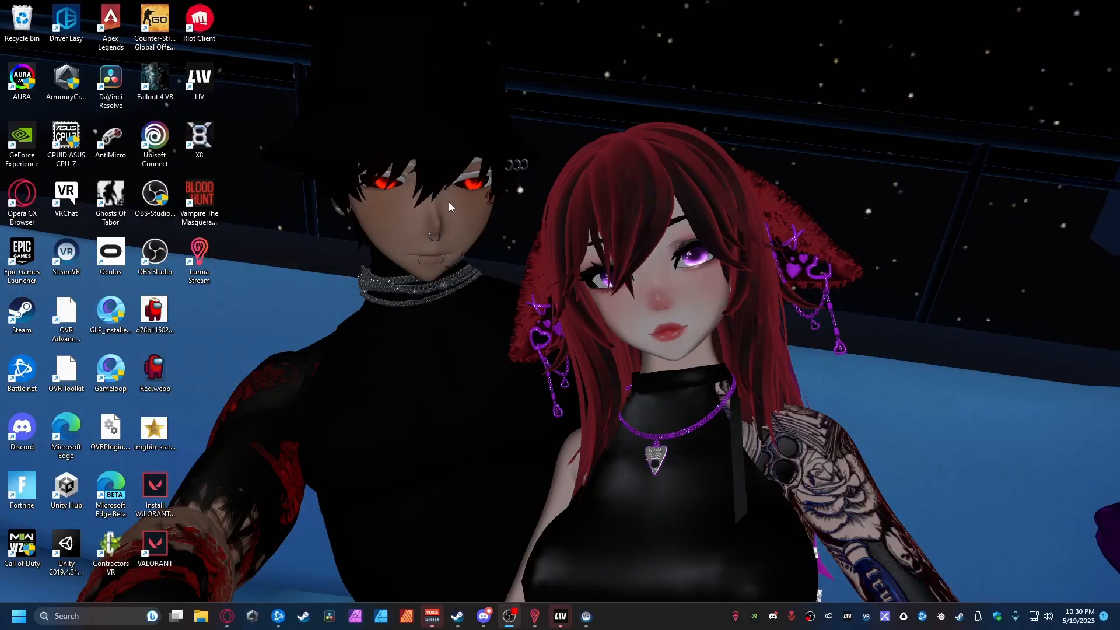
mouse_move(900, 581)
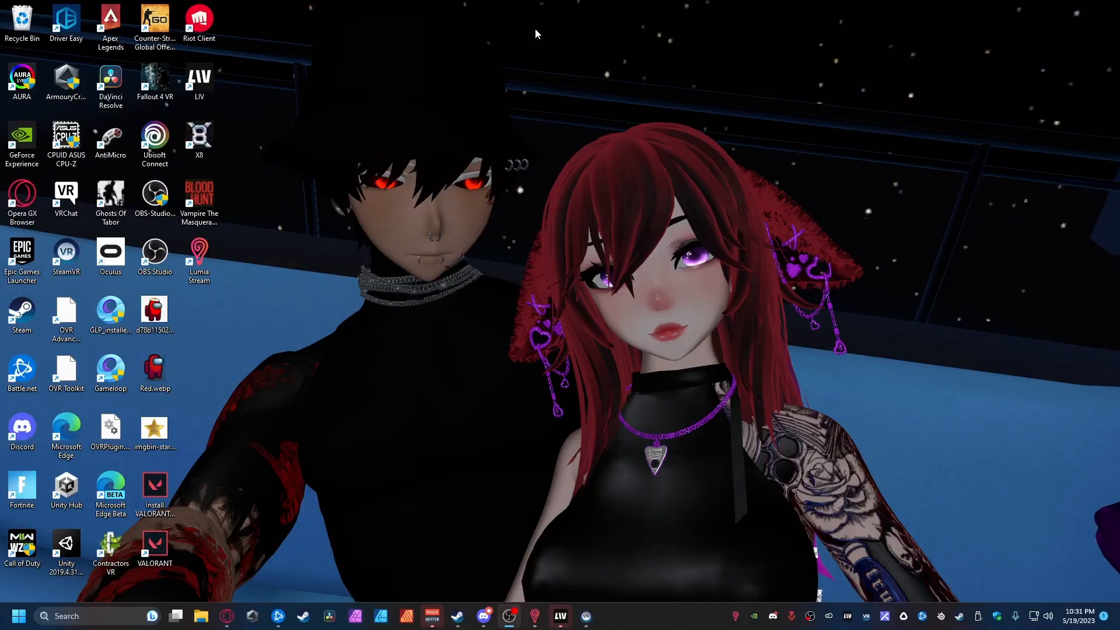
Launch OVR Toolkit so its settings window shows the put-your-headset-on prompt
left_click(561, 616)
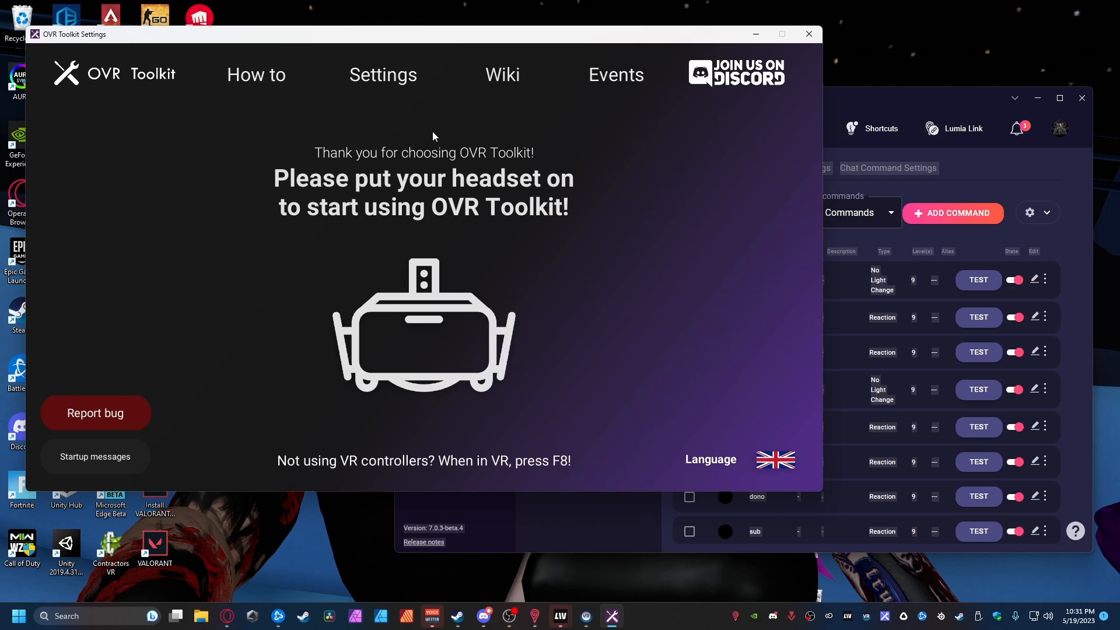
mouse_move(778, 105)
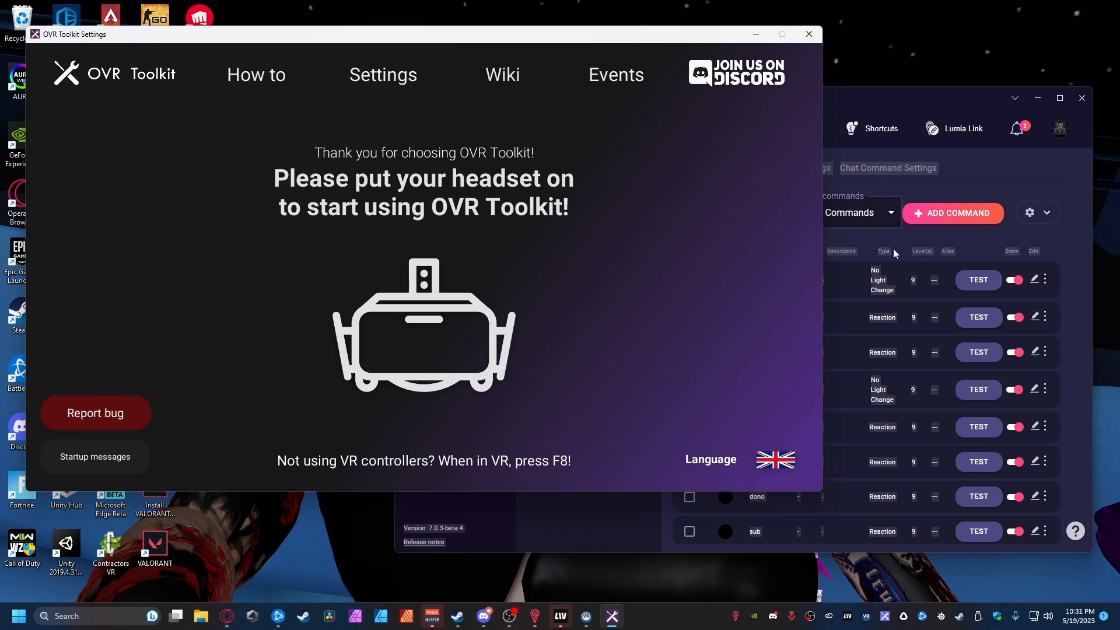
mouse_move(612, 597)
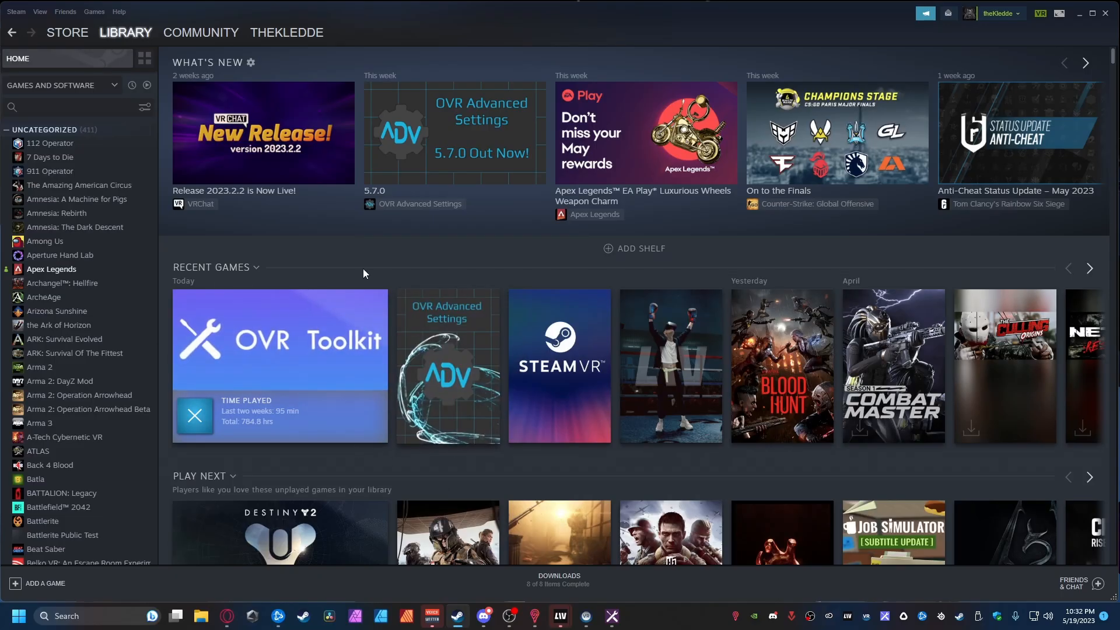
mouse_move(330, 296)
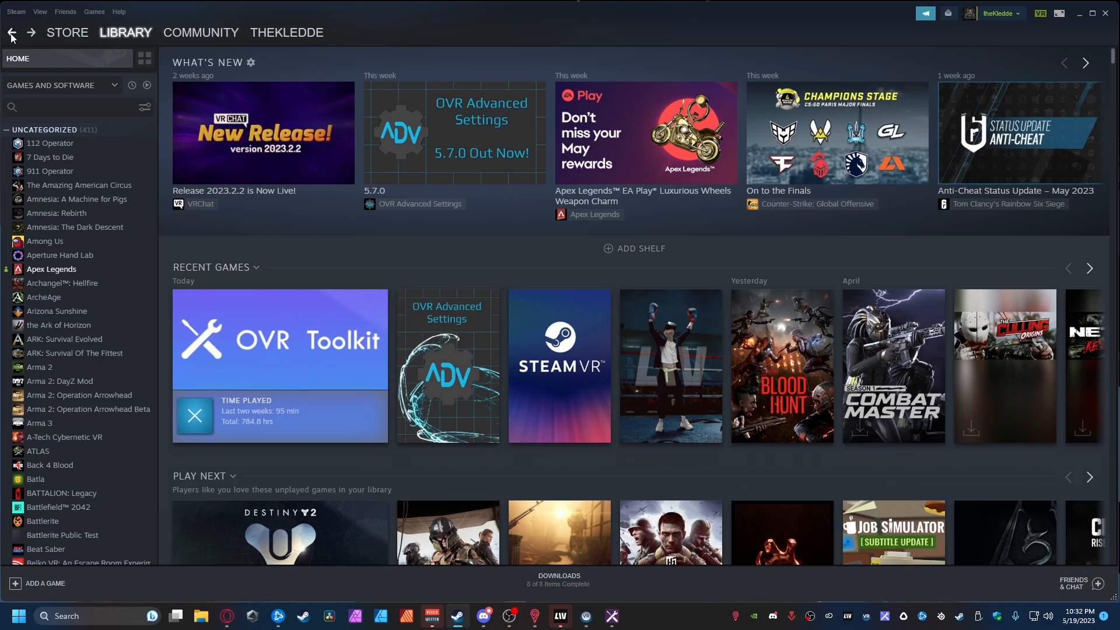
Return to the Custom URL workshop page and confirm it is marked Subscribed
left_click(559, 580)
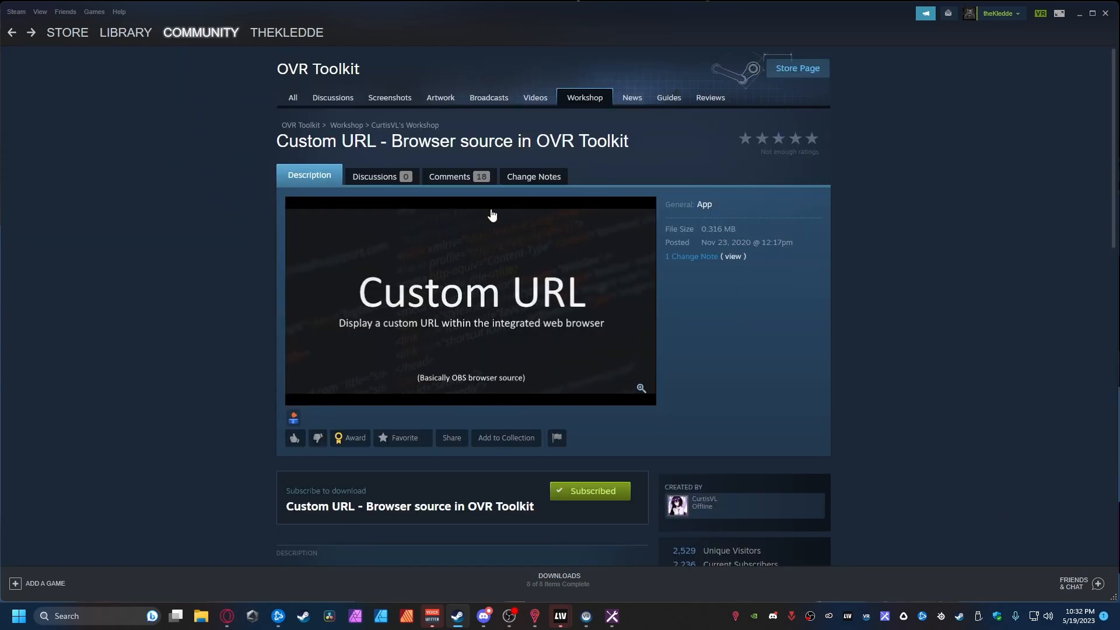
mouse_move(598, 391)
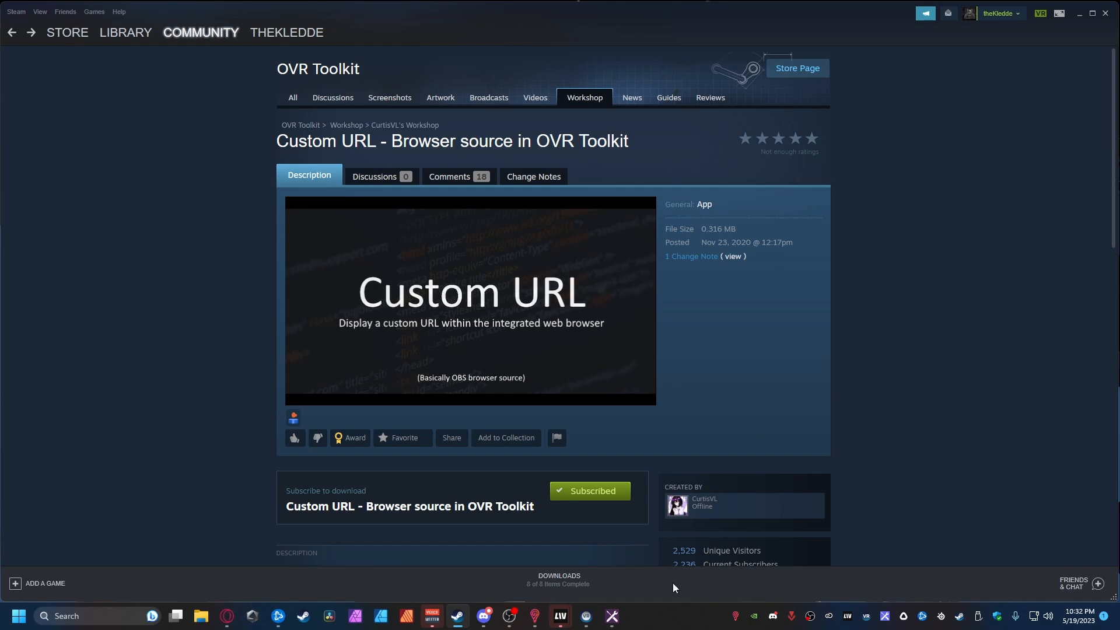
mouse_move(1085, 27)
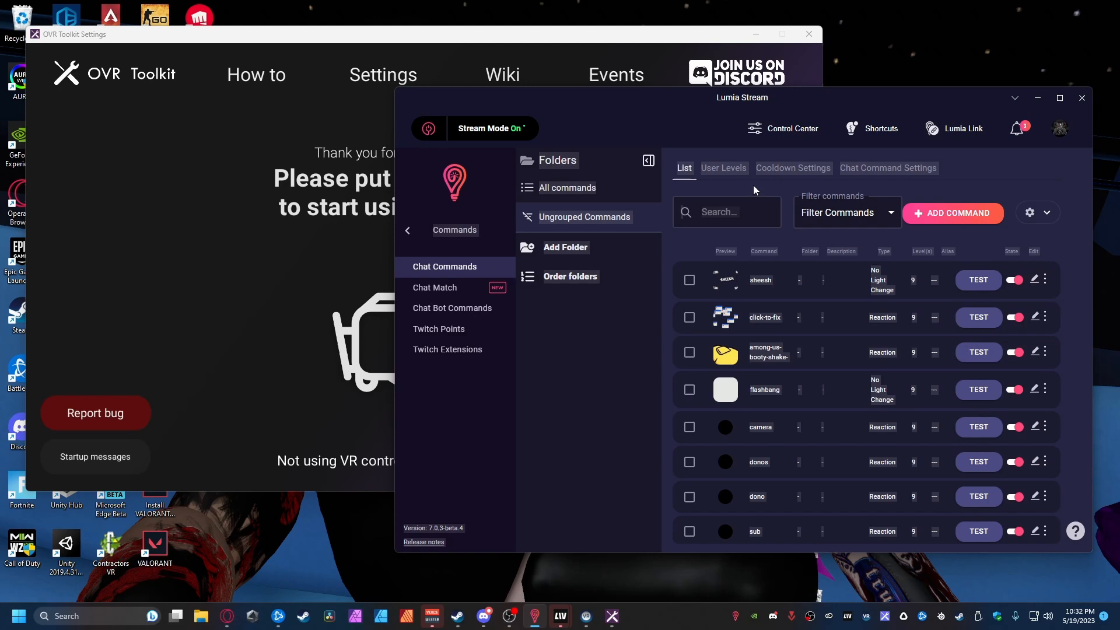
From the OVR Toolkit wrist menu in VR, start a new overlay panel
left_click(585, 616)
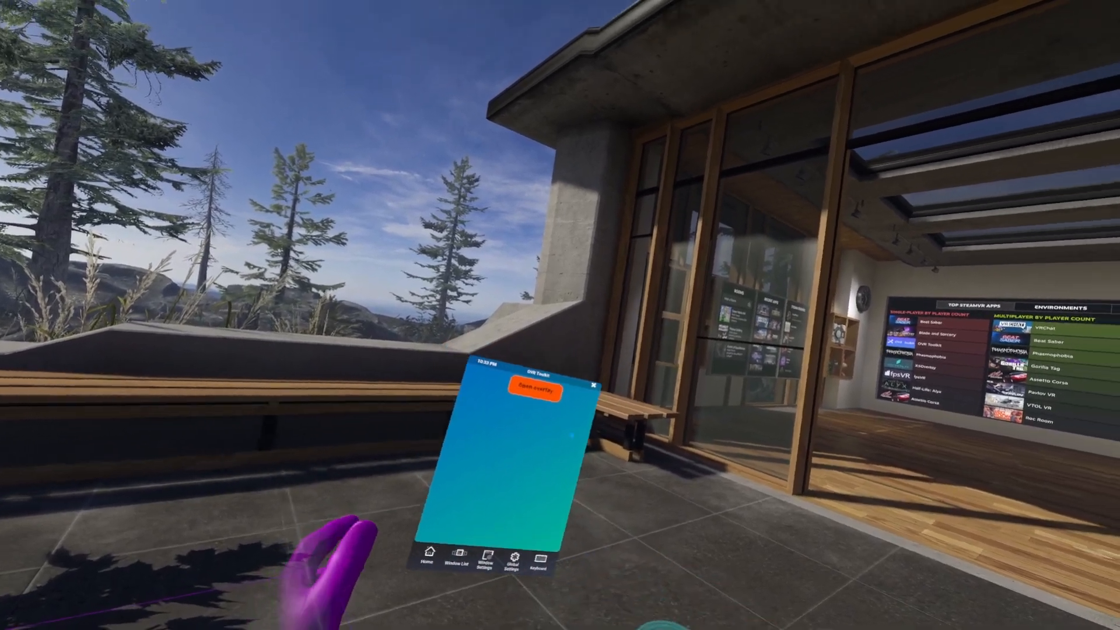
left_click(533, 394)
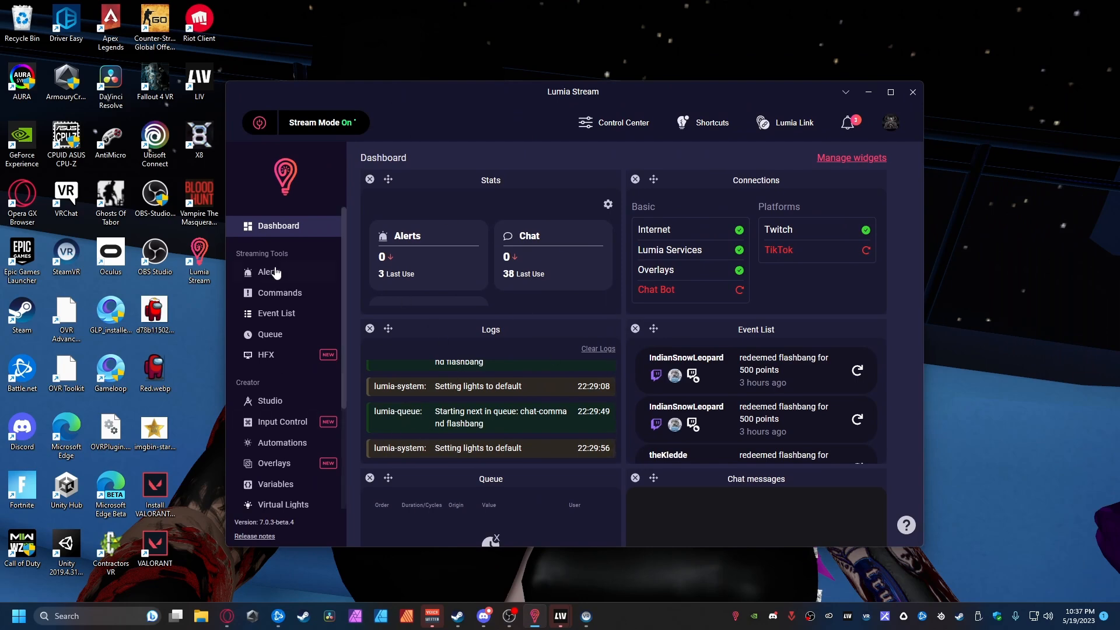
mouse_move(317, 393)
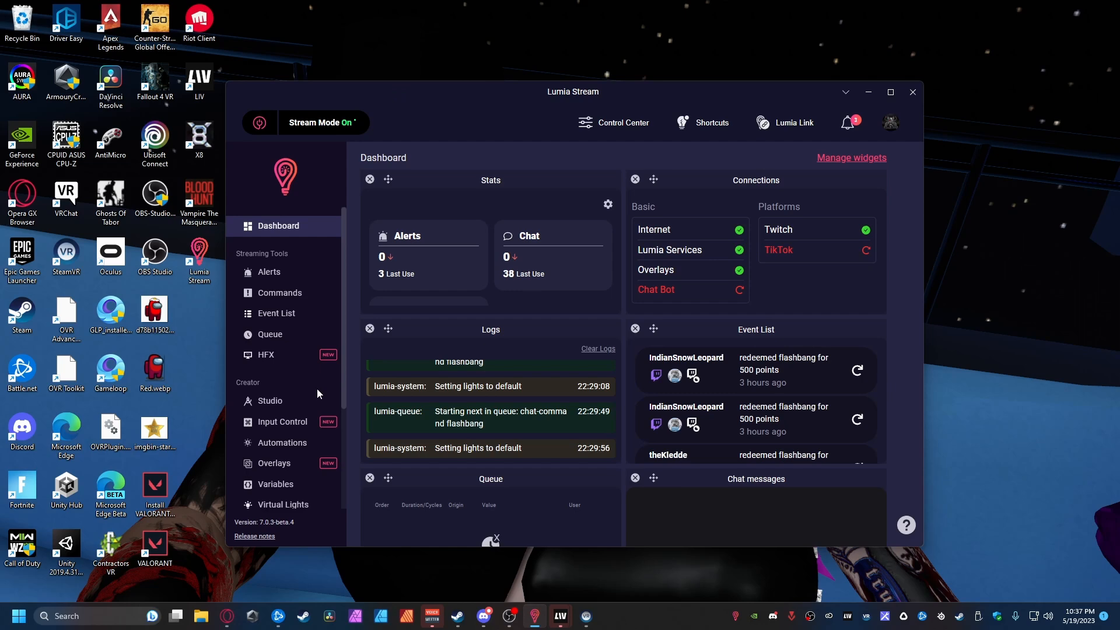
mouse_move(285, 371)
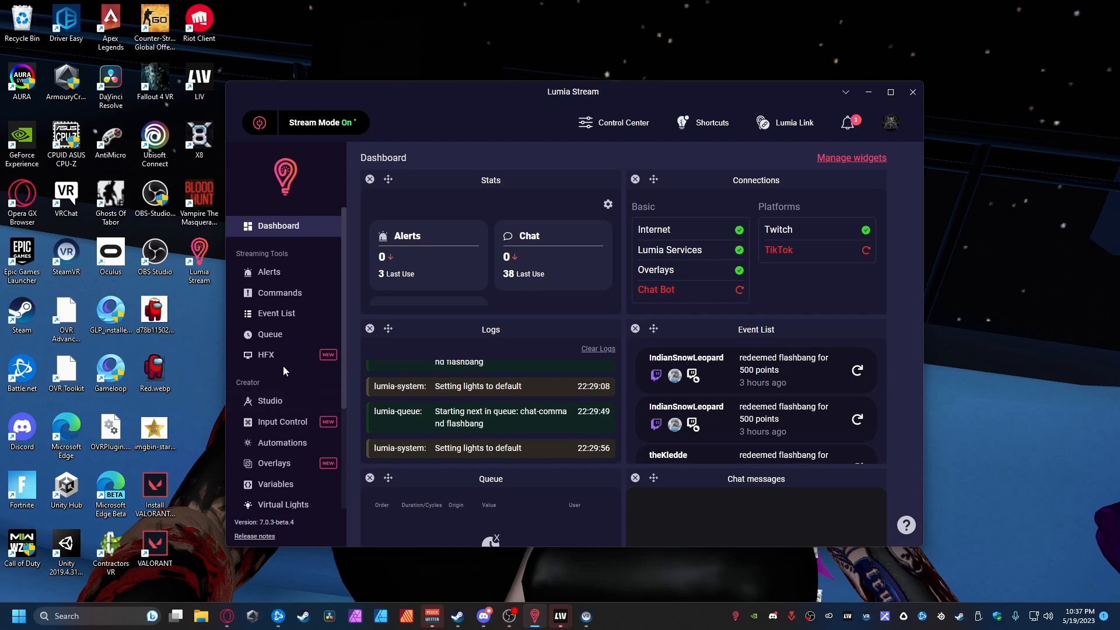
Create a new overlay named 'Tutorial' from the Overlays list and open its editor
left_click(273, 463)
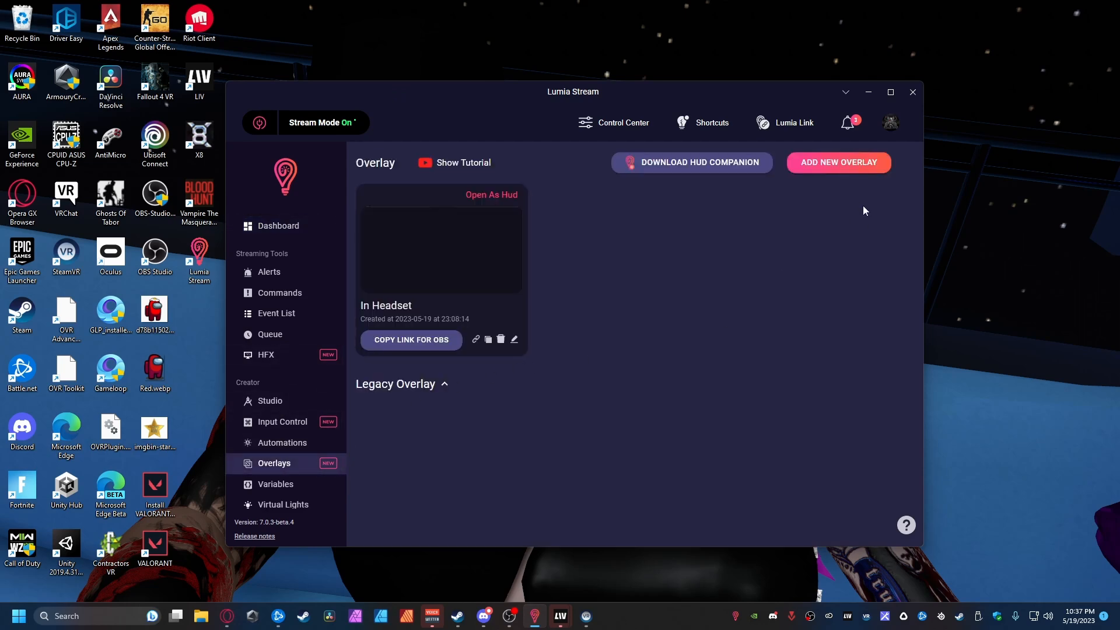
left_click(839, 162)
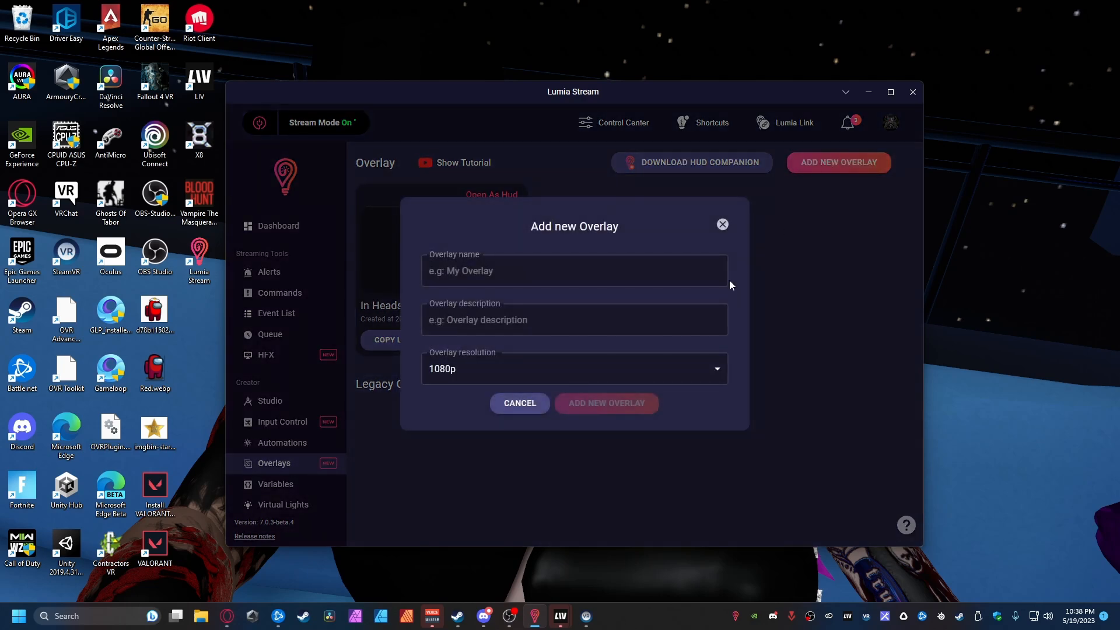
left_click(574, 270)
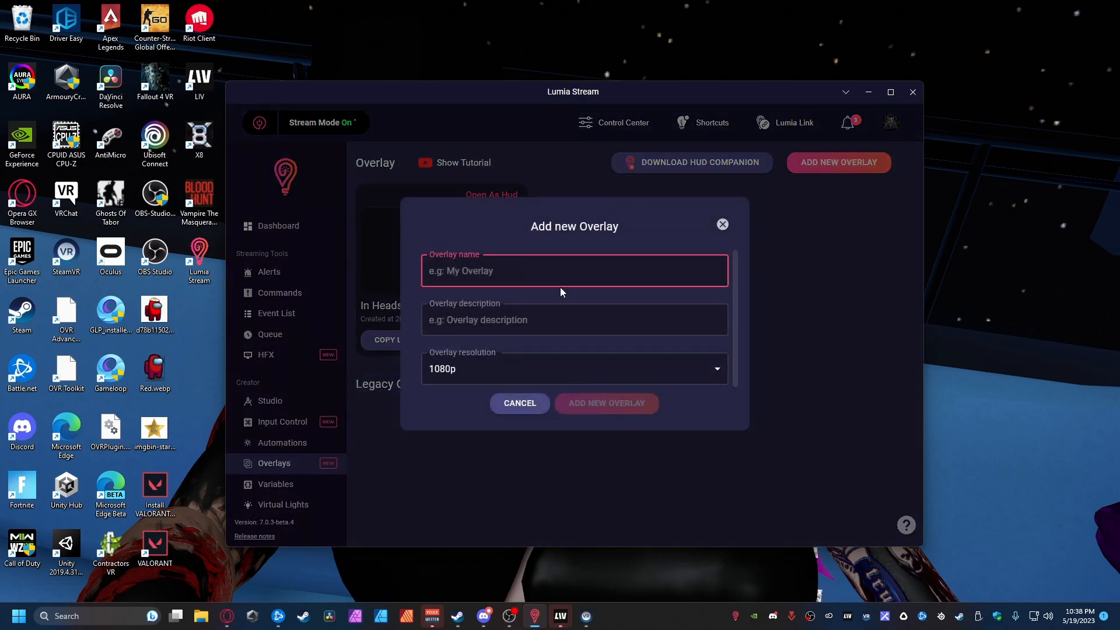
type("Tutorial")
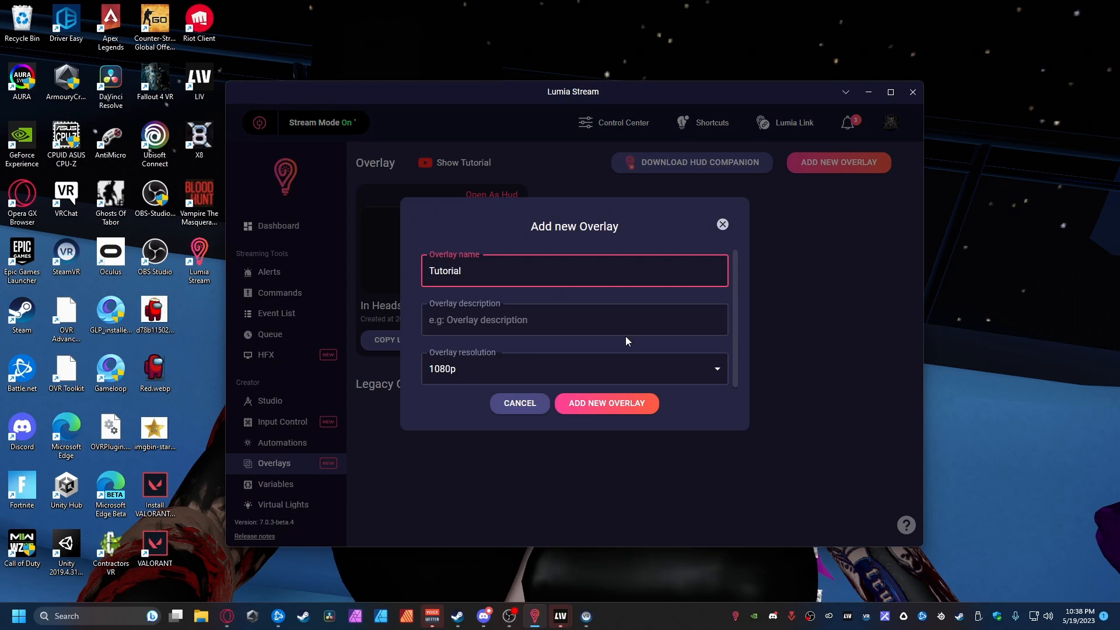
left_click(606, 404)
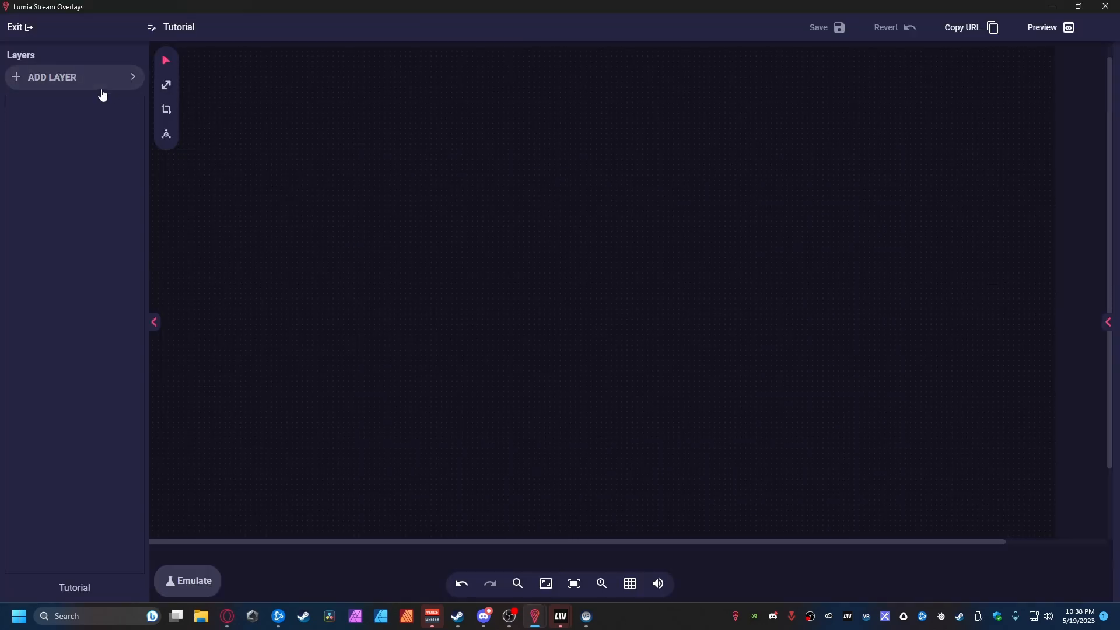
Add a HUDFX Video layer to the Tutorial overlay, save it and close the editor
left_click(51, 77)
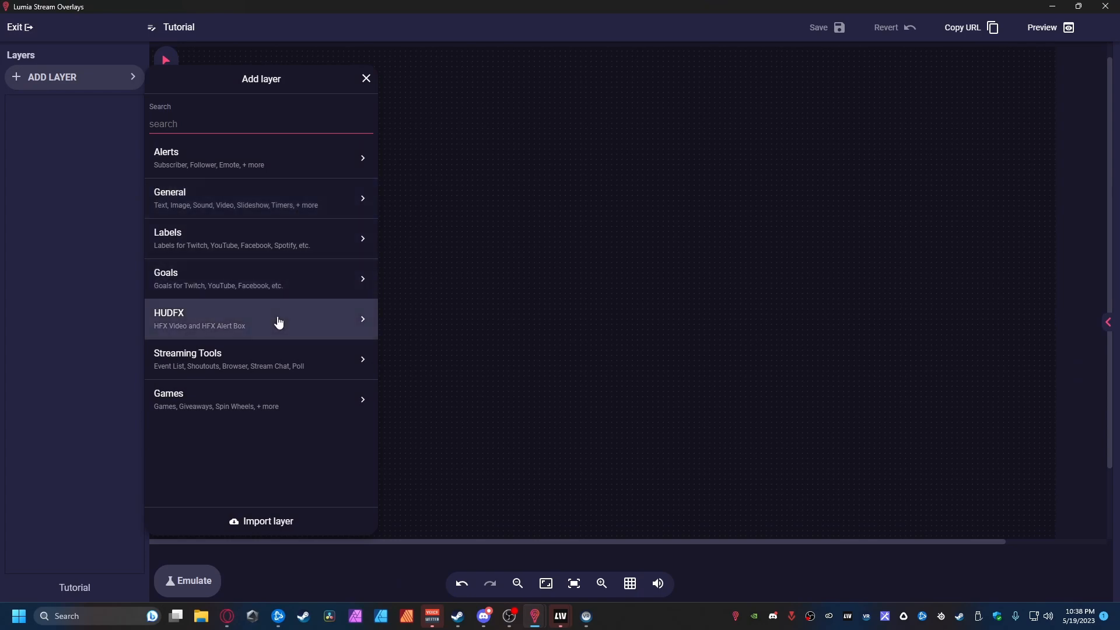
left_click(261, 318)
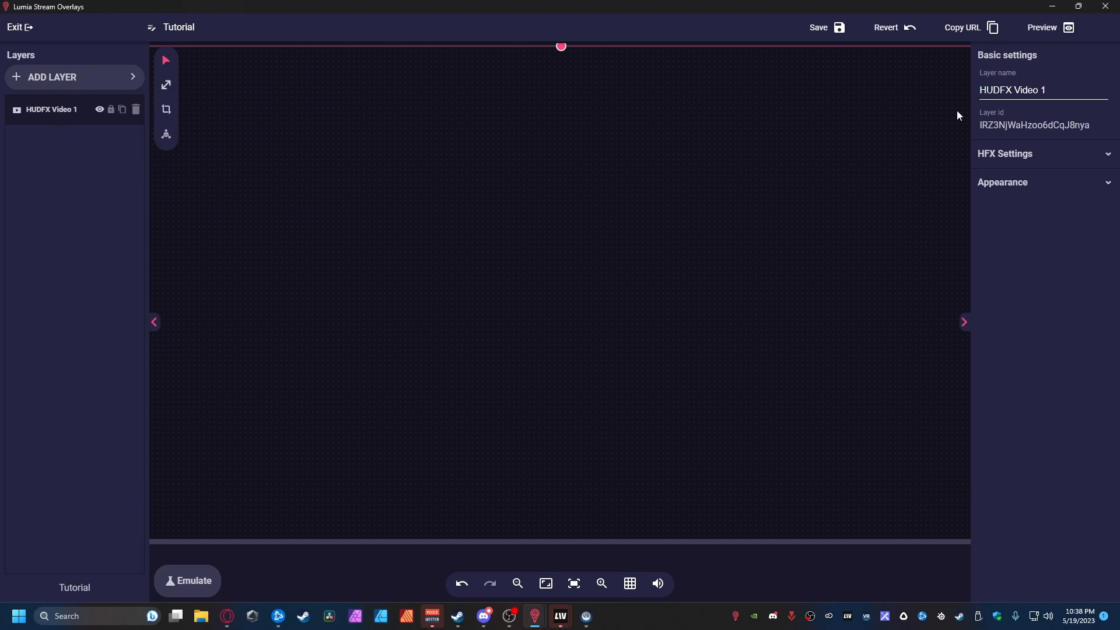
mouse_move(1078, 139)
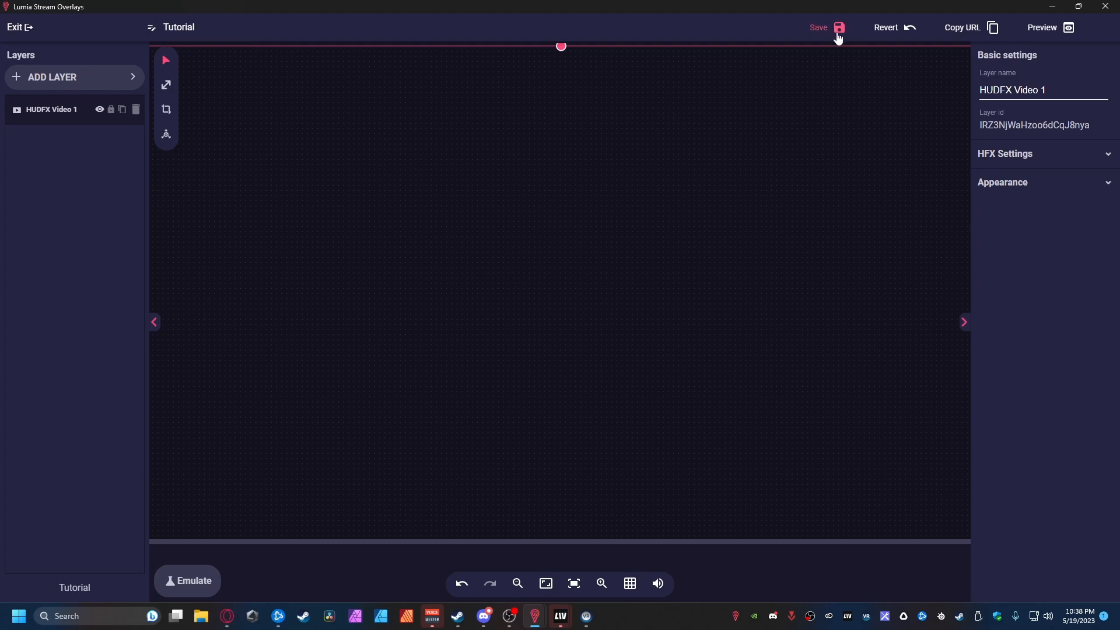
left_click(827, 26)
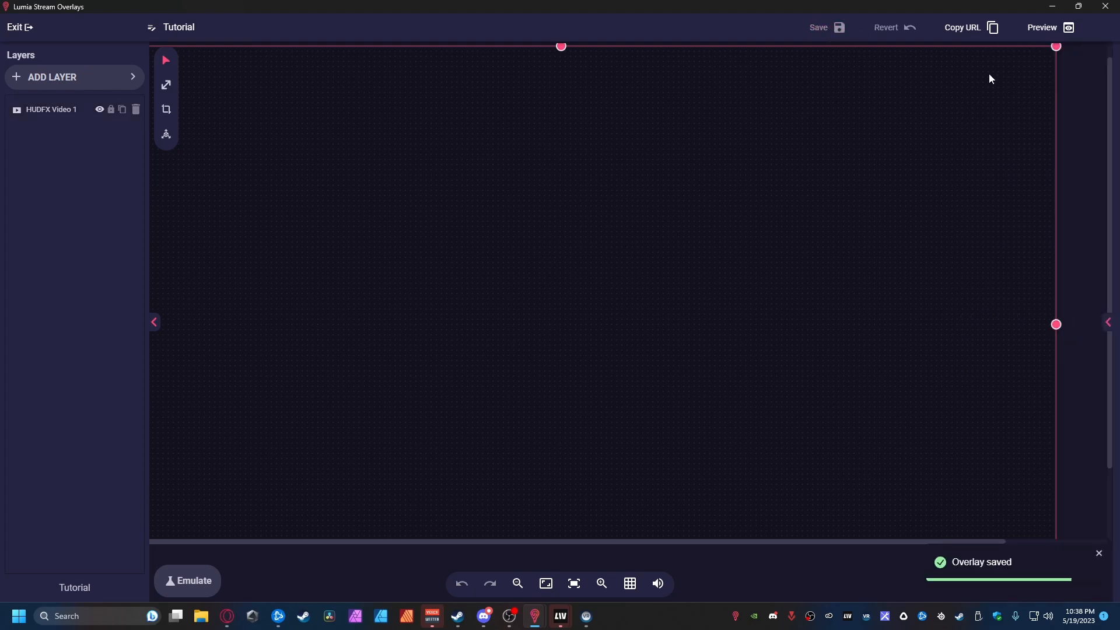
left_click(962, 27)
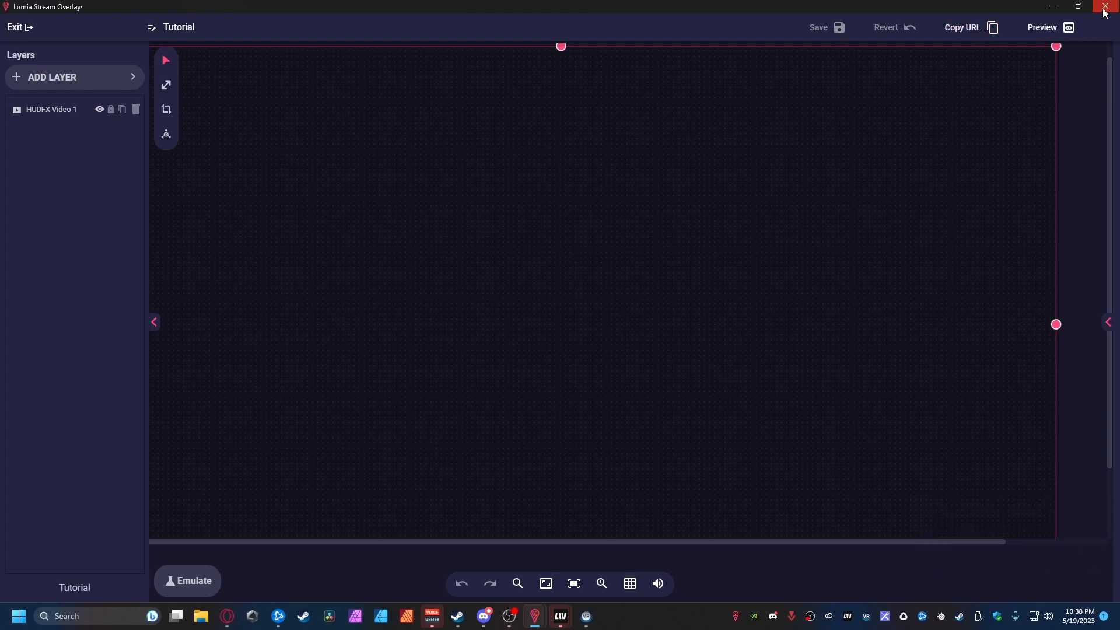
left_click(1106, 7)
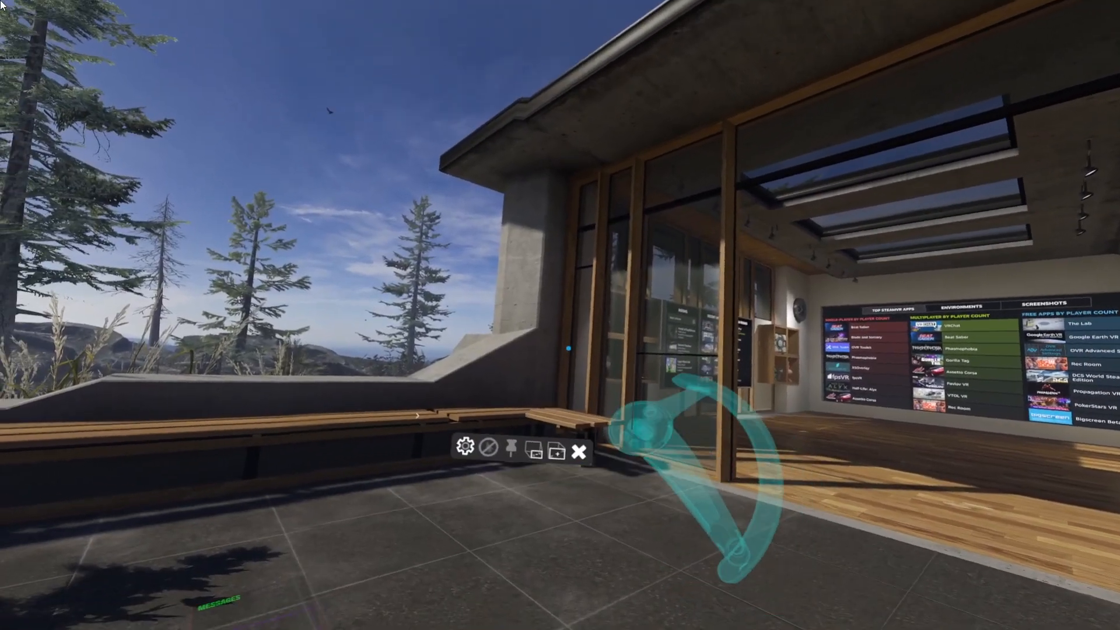
Open Window Settings for the newly spawned overlay window in VR
left_click(464, 447)
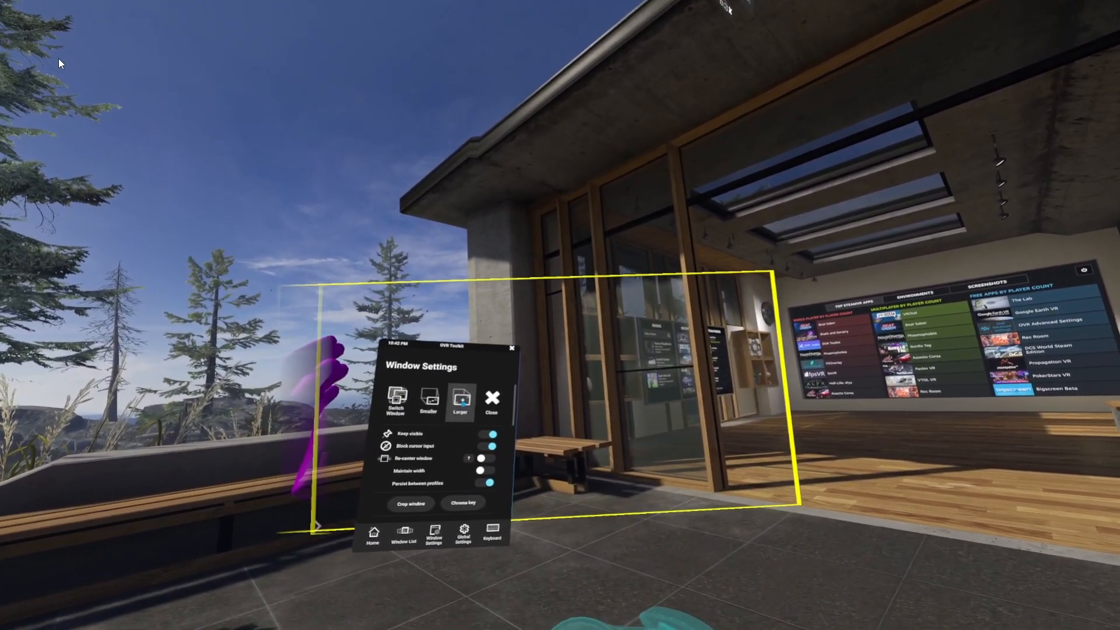
Adjust the overlay window's size and Keep visible placement in Window Settings
left_click(461, 400)
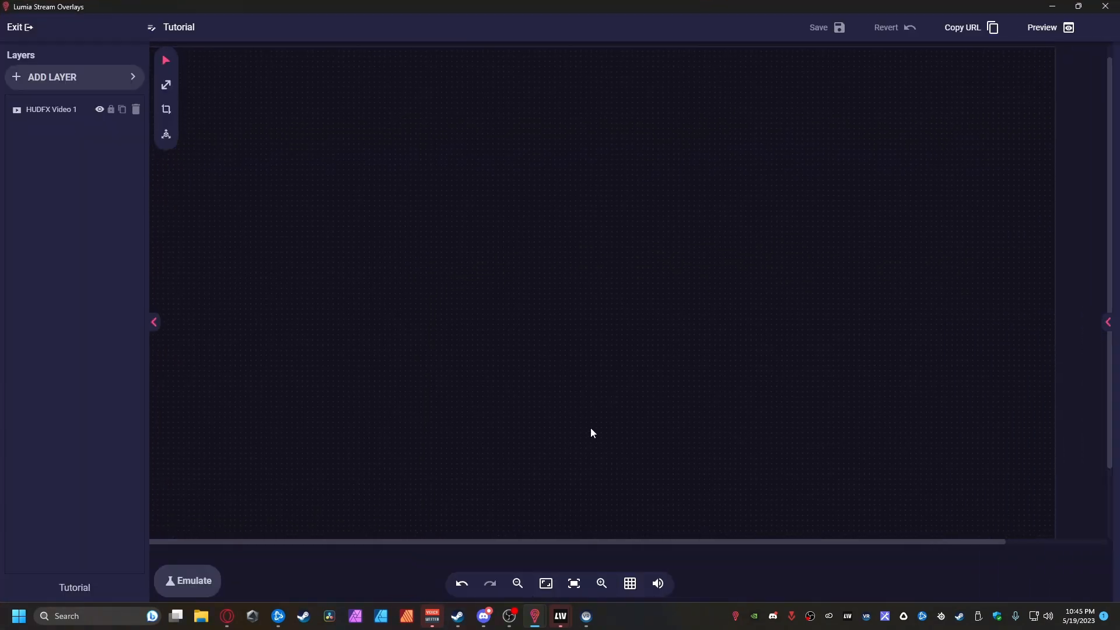
Emulate a Hud Effect (HFX) event to play a sample effect on the Tutorial overlay
left_click(187, 580)
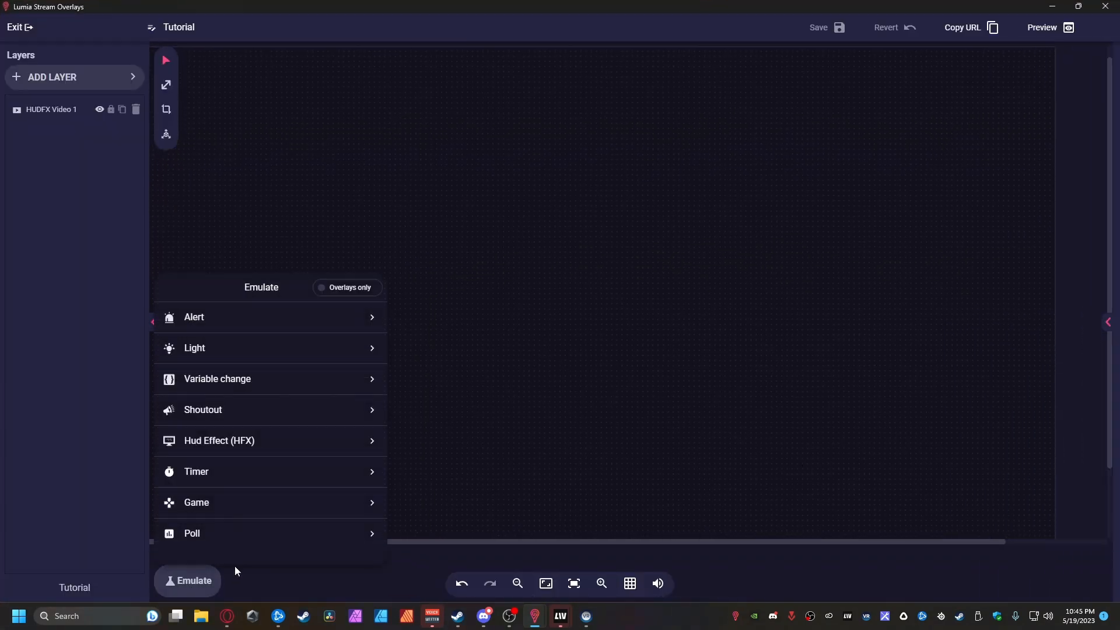
left_click(218, 441)
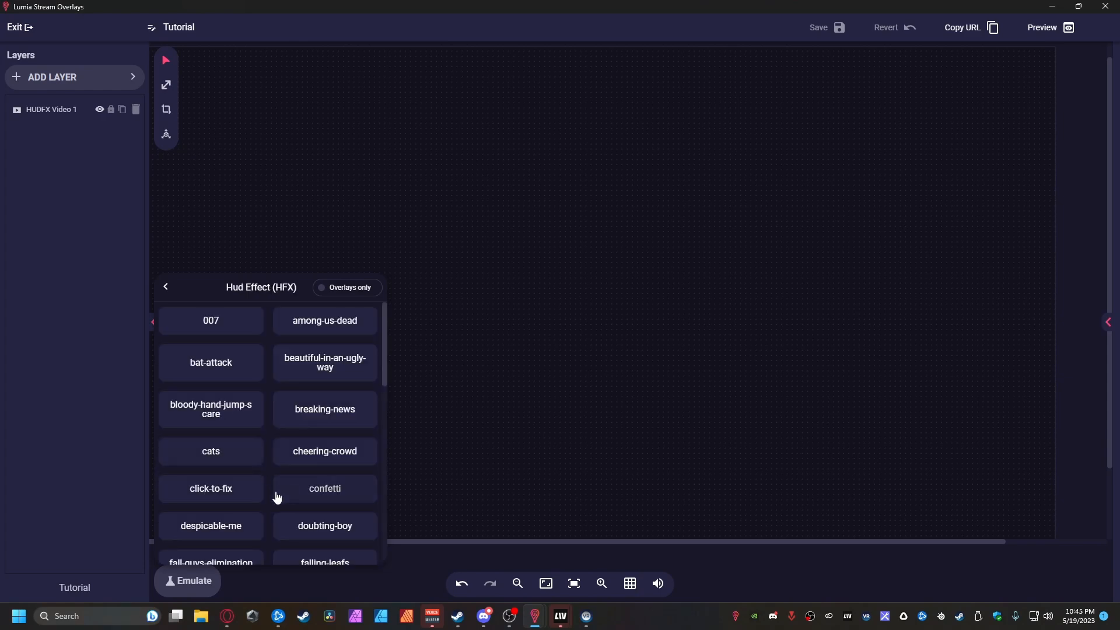
left_click(210, 450)
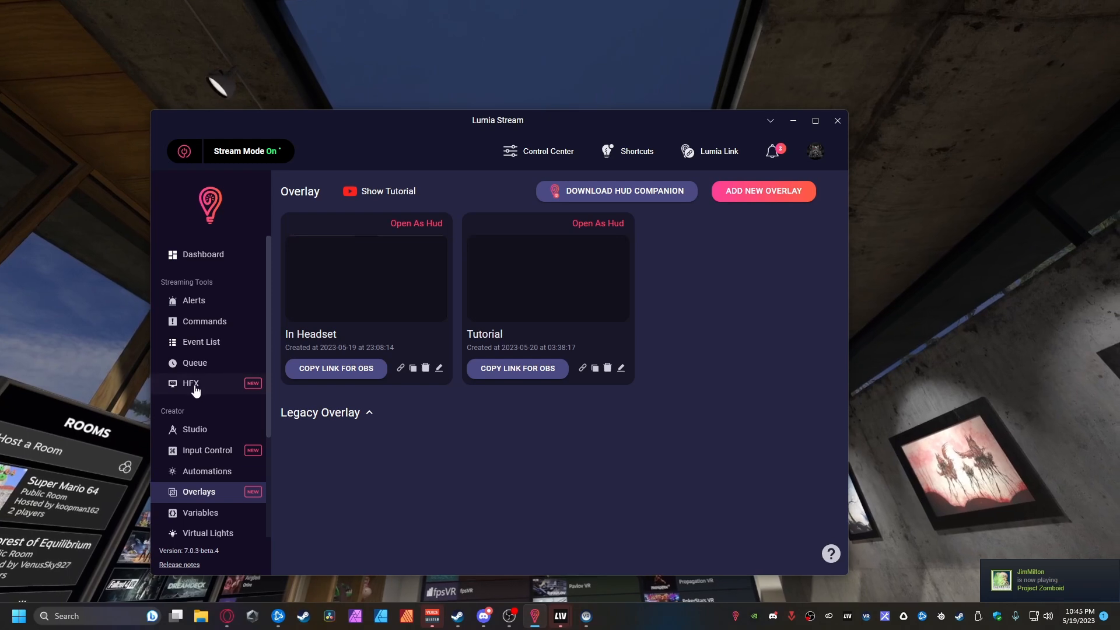
From the HFX library, use Moist Jumpscare in a new Twitch channel-point command
left_click(190, 384)
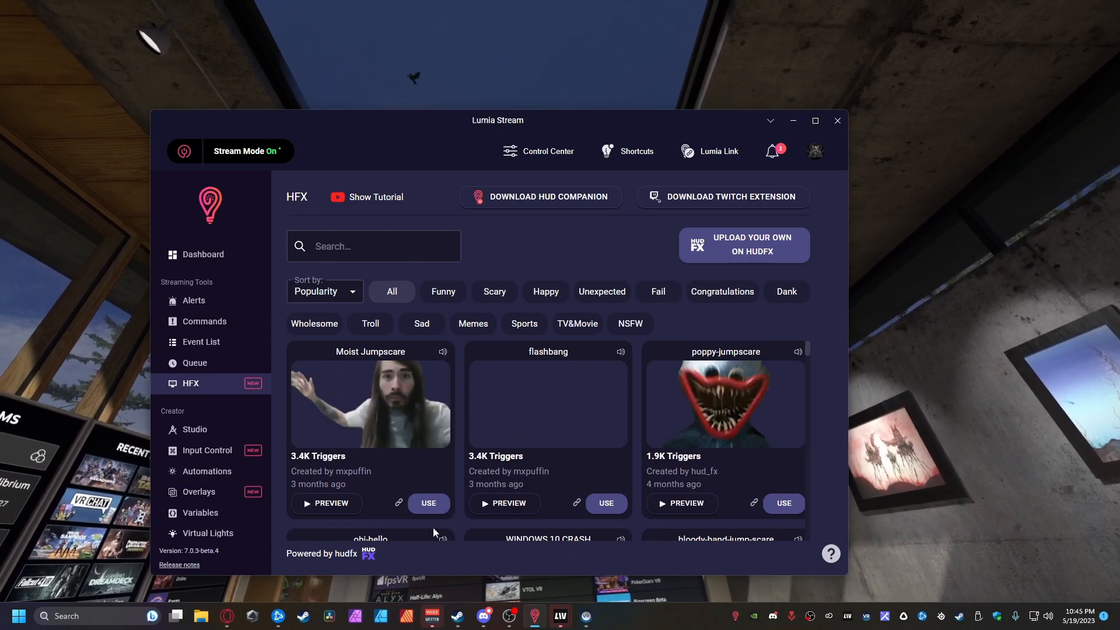
left_click(428, 502)
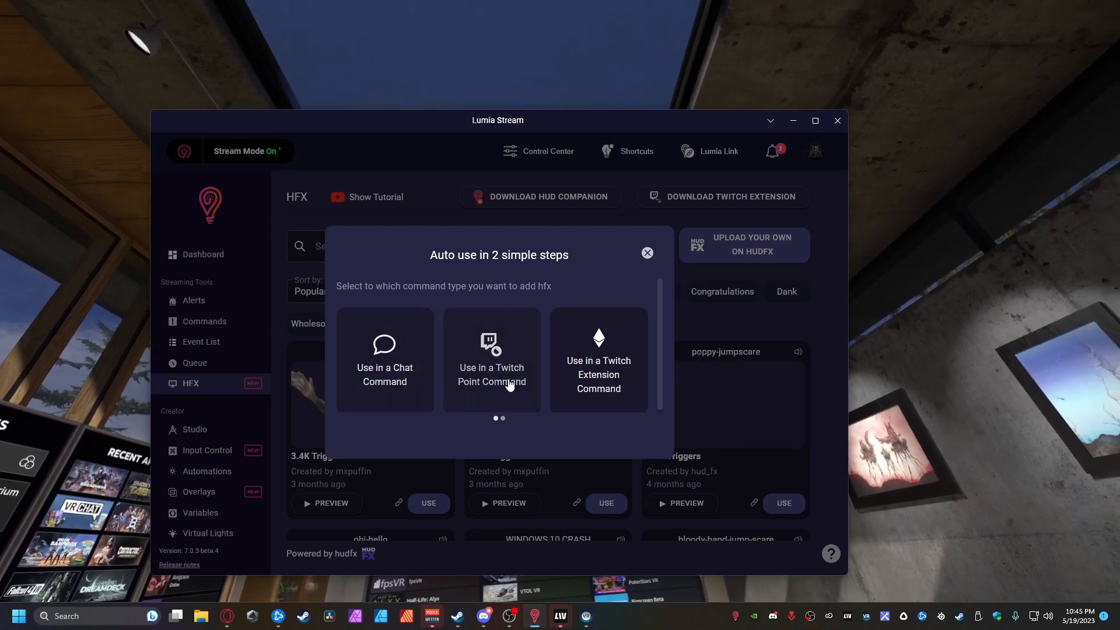
left_click(491, 359)
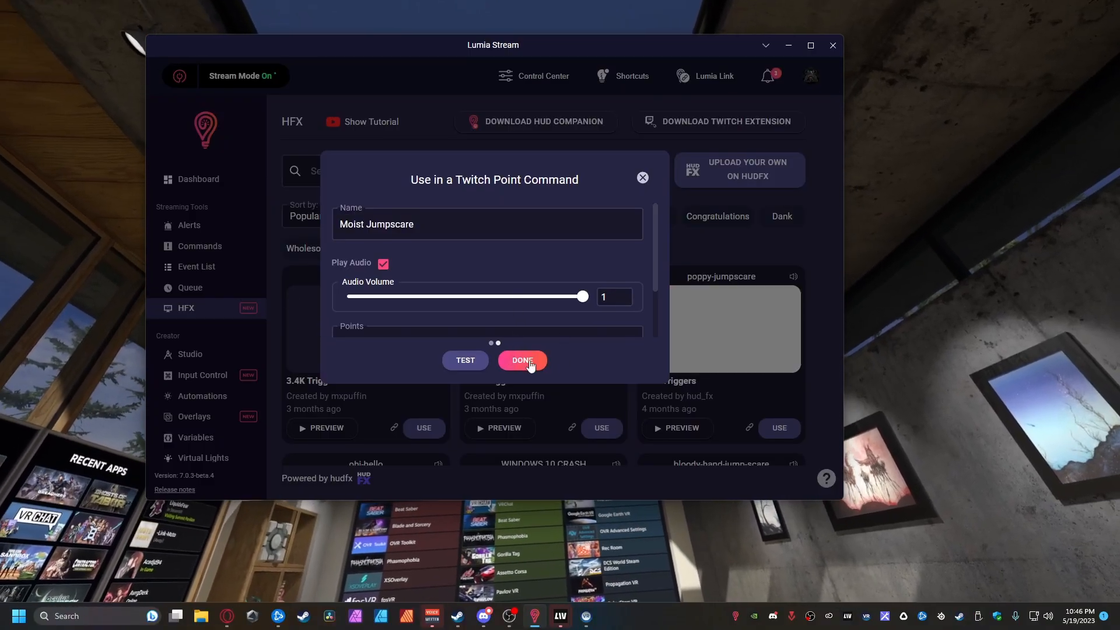
left_click(522, 361)
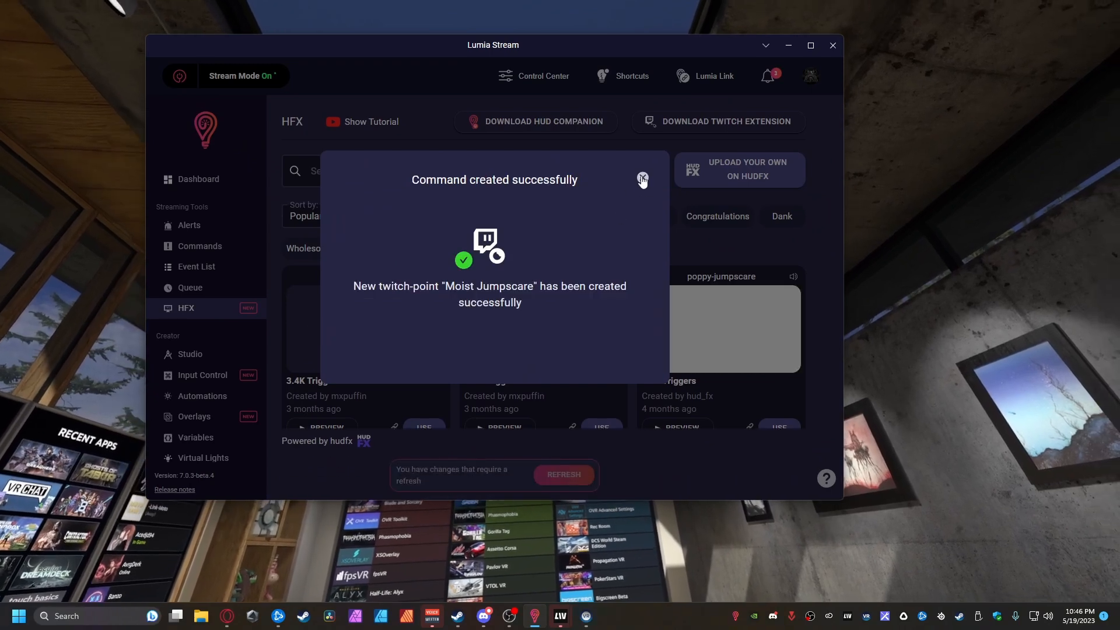
left_click(642, 178)
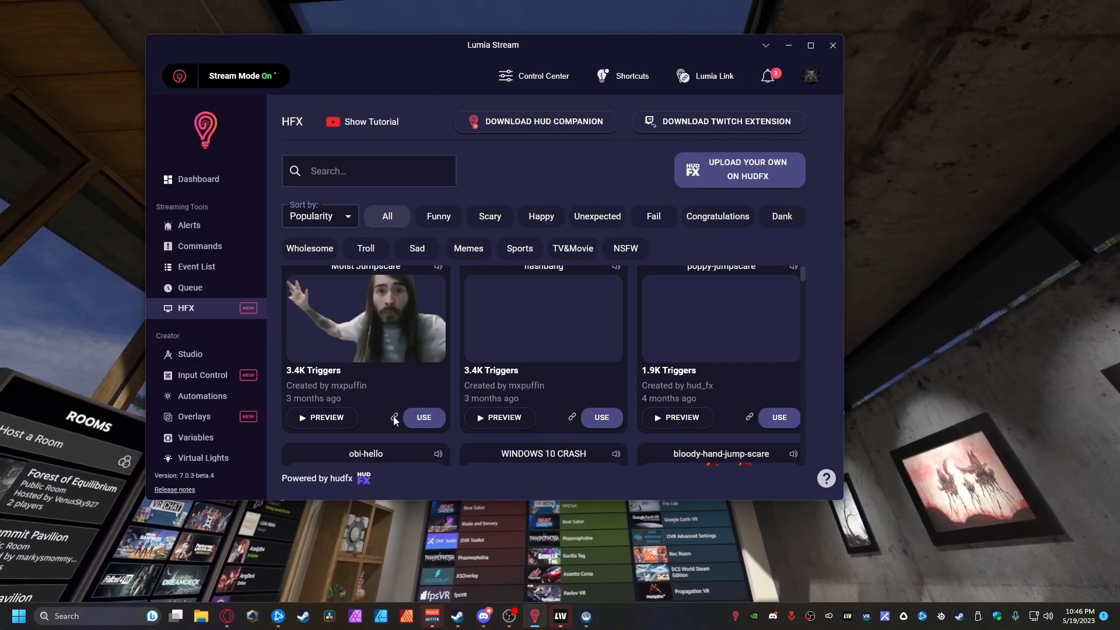
Find moist-jumpscare under Commands > Twitch Points and run its TEST
left_click(199, 246)
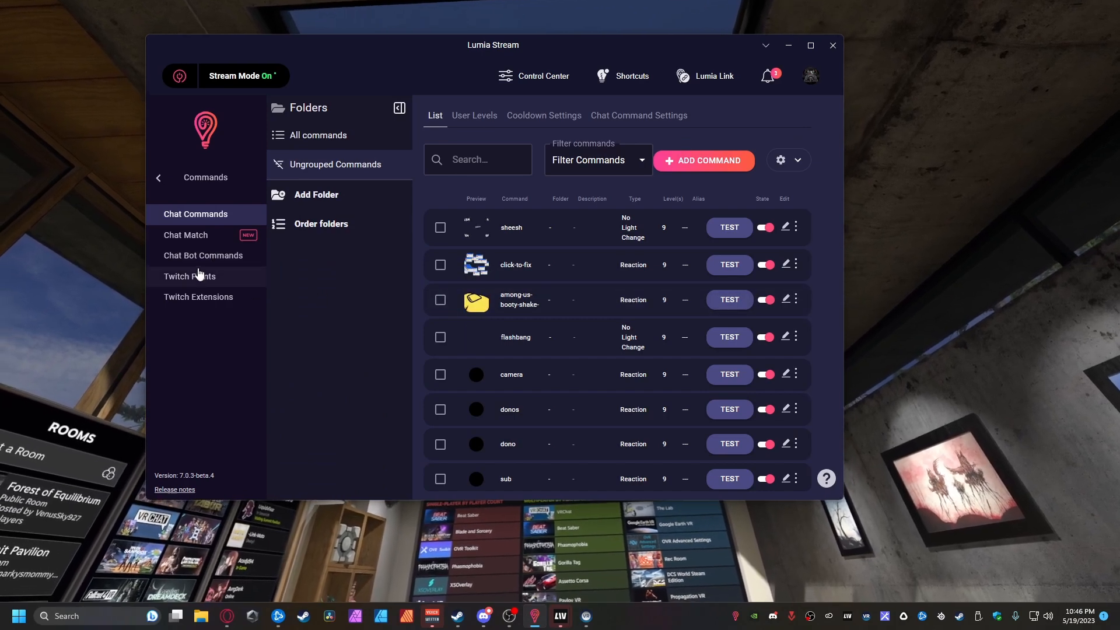
left_click(189, 277)
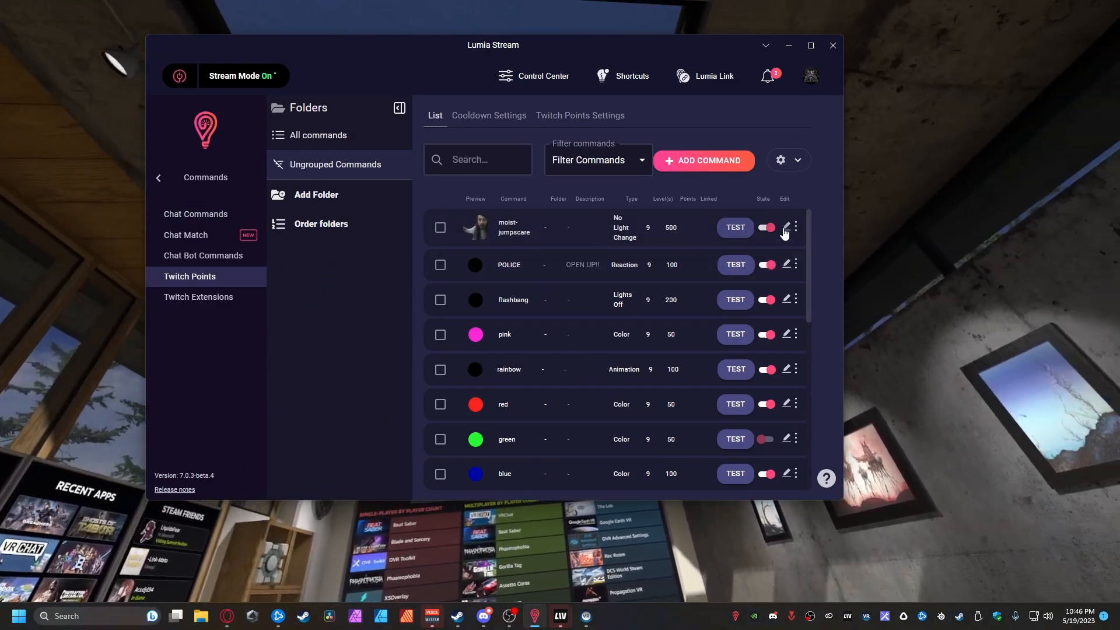
left_click(786, 227)
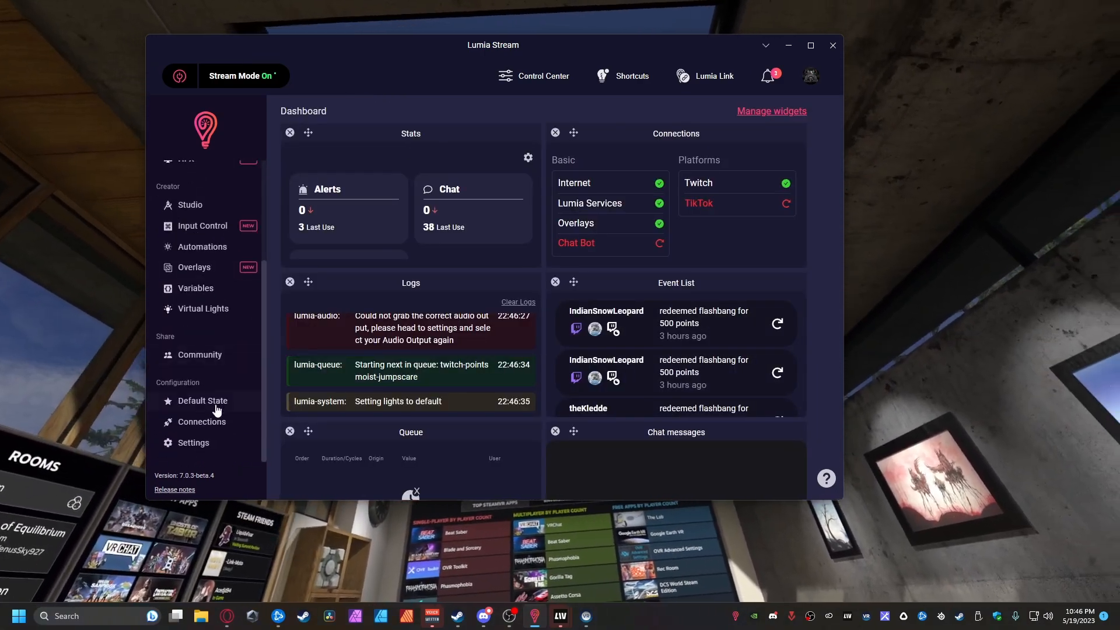
Review the Twitch connection's permissions under Connections, then return to the HFX library
left_click(202, 421)
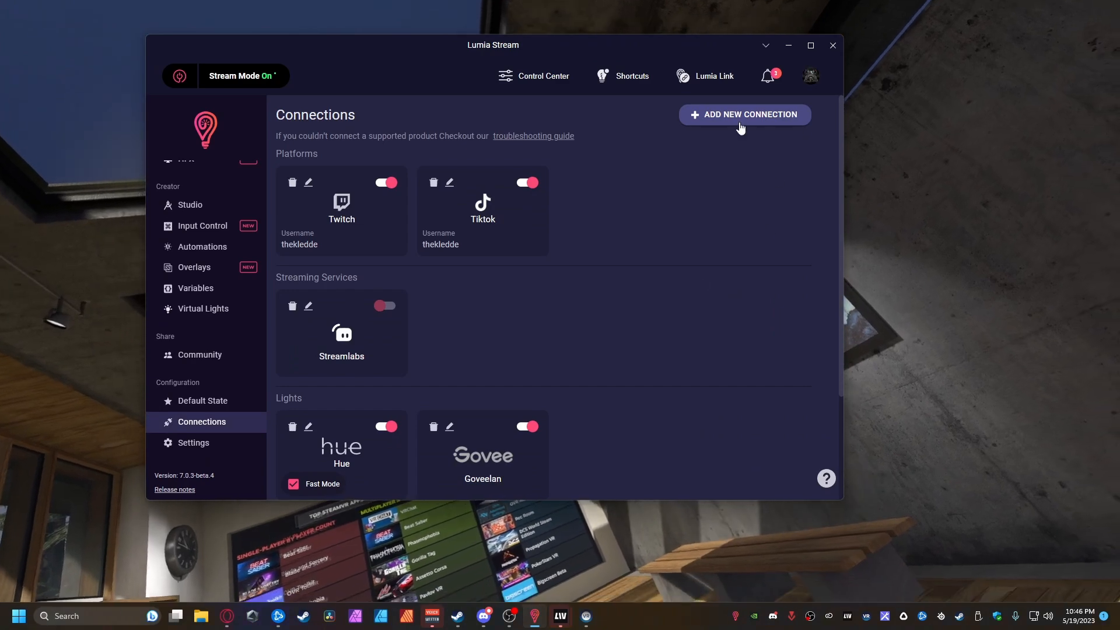
left_click(744, 114)
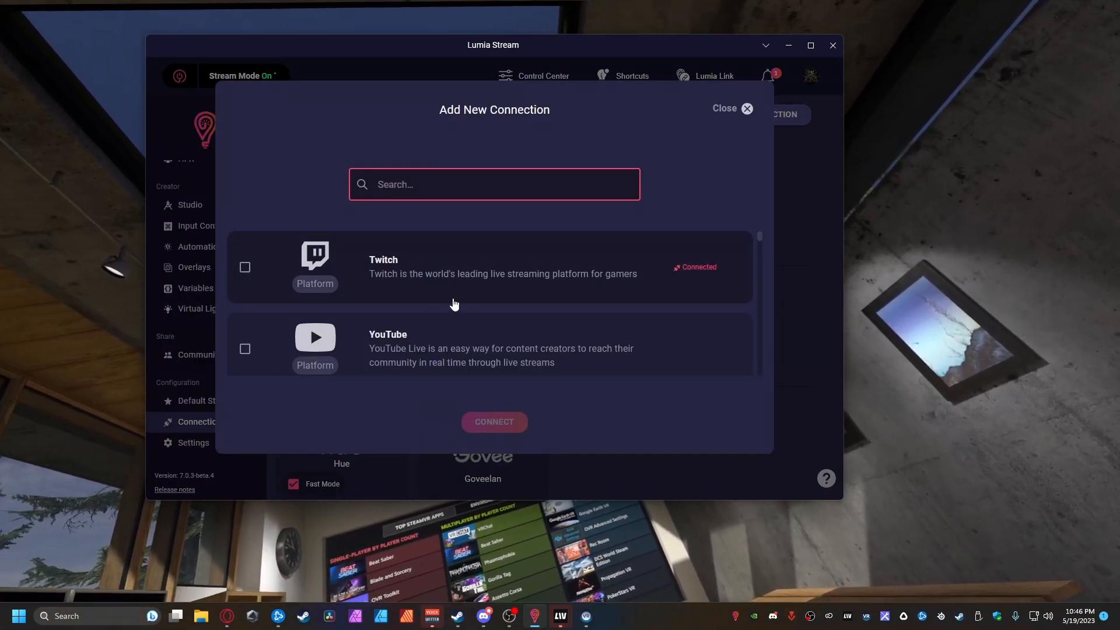
left_click(724, 107)
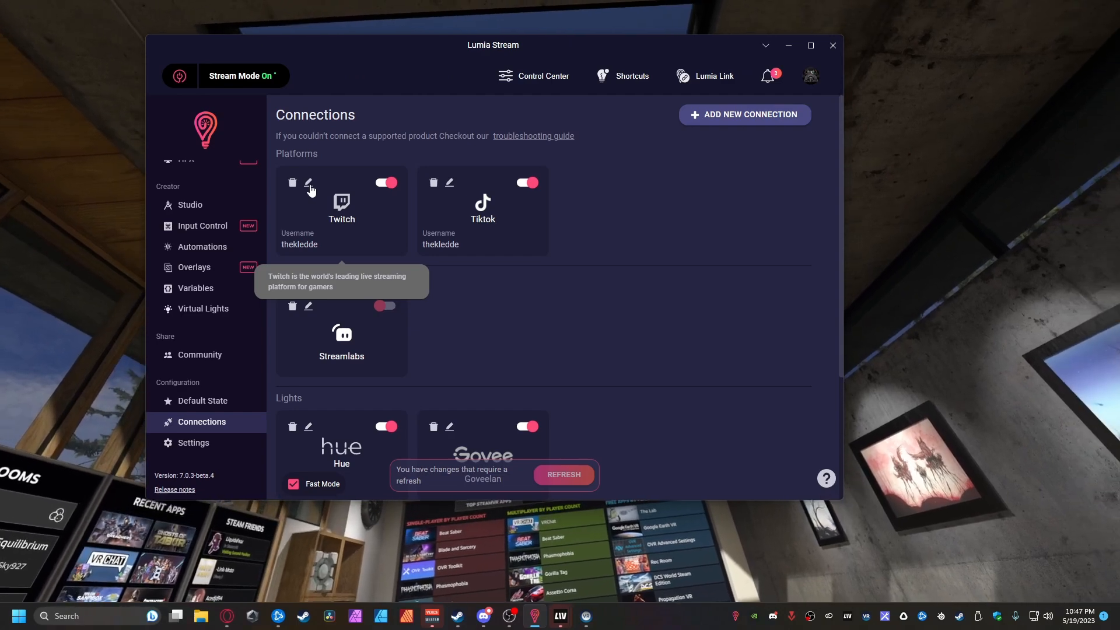
left_click(308, 183)
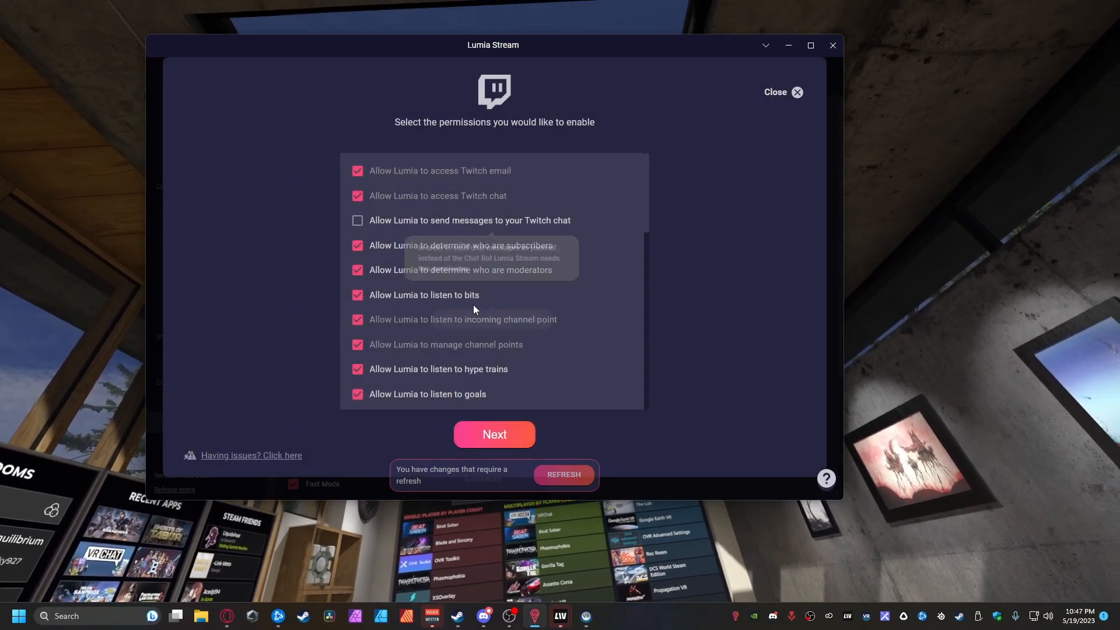
scroll("down", 3)
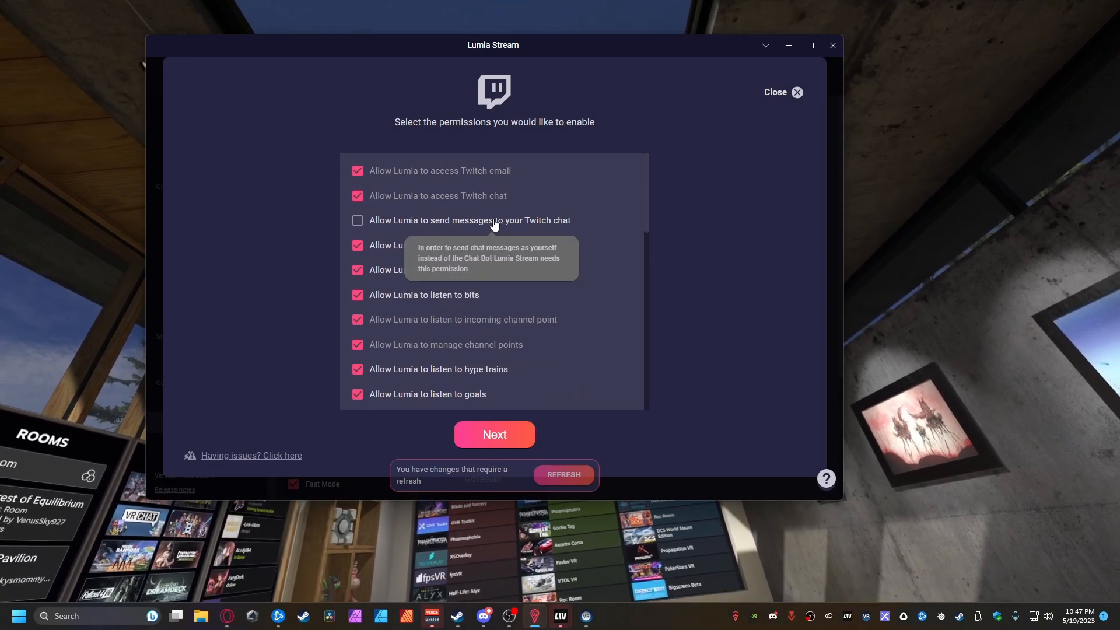
mouse_move(493, 443)
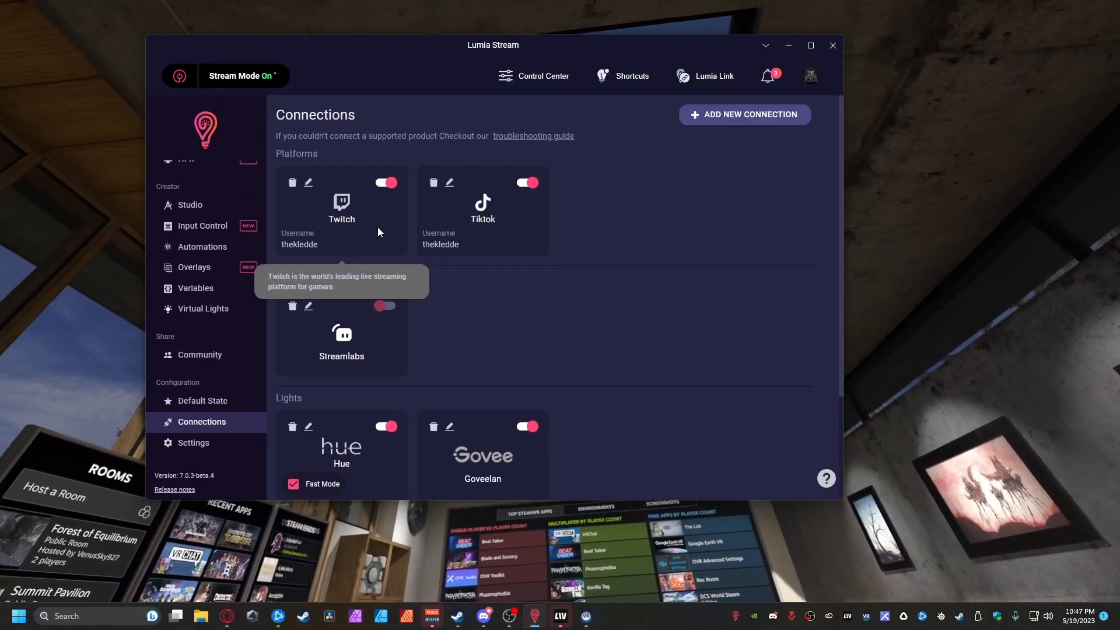
left_click(186, 275)
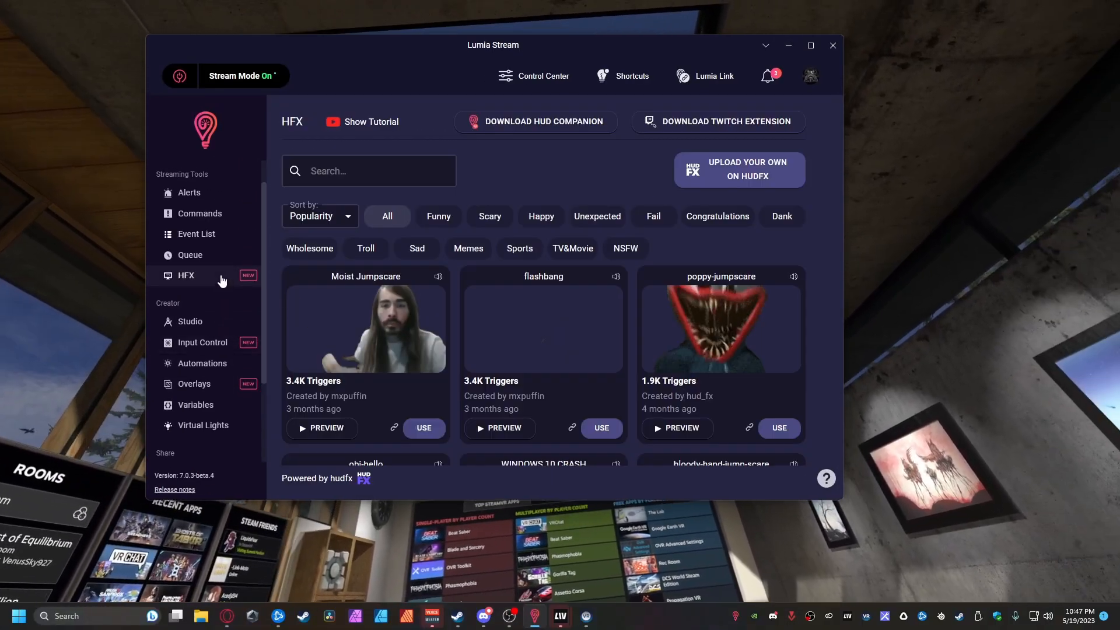